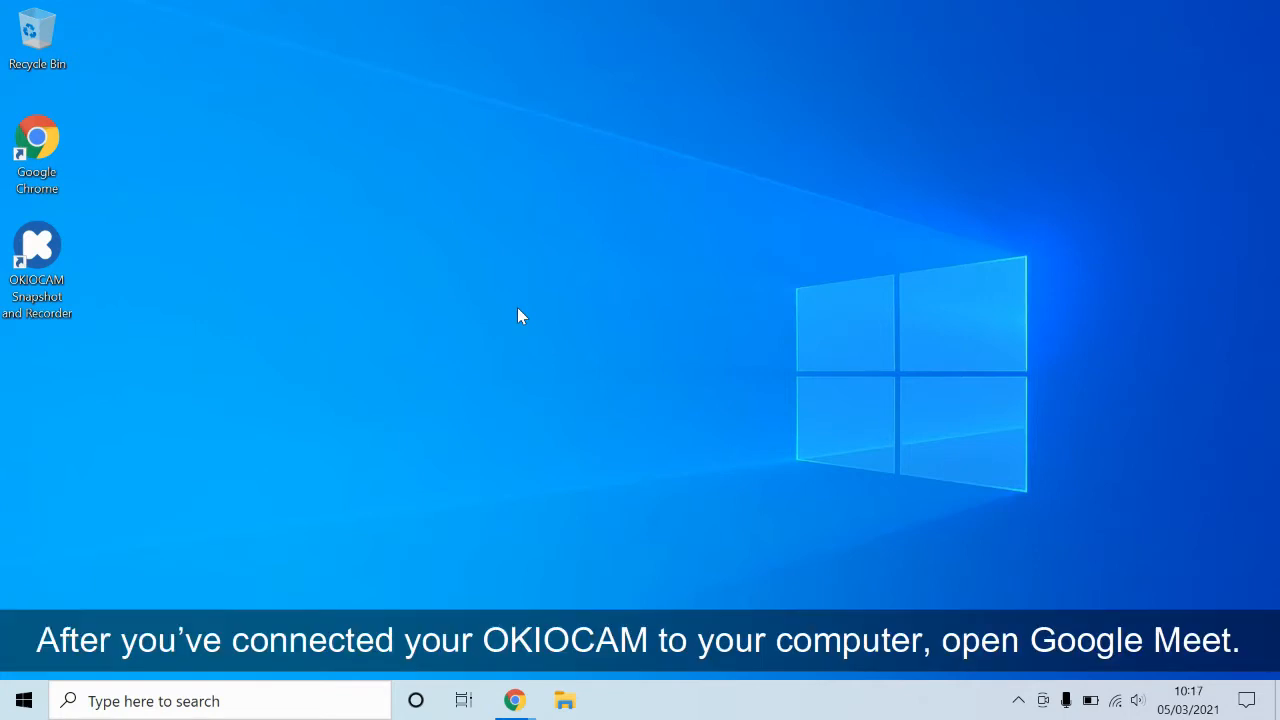
mouse_move(503, 341)
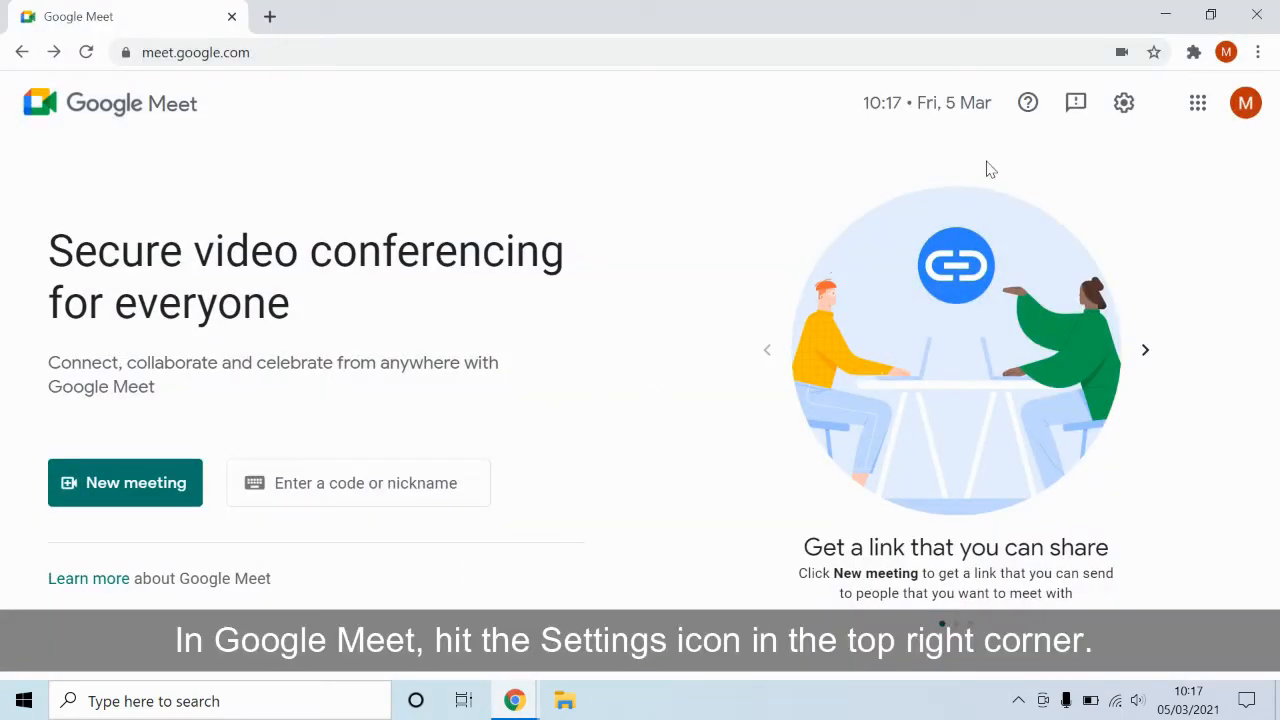
Step: Select OKIOCAM S (eb1a:8025) as the camera in Meet's Video settings
click(1124, 102)
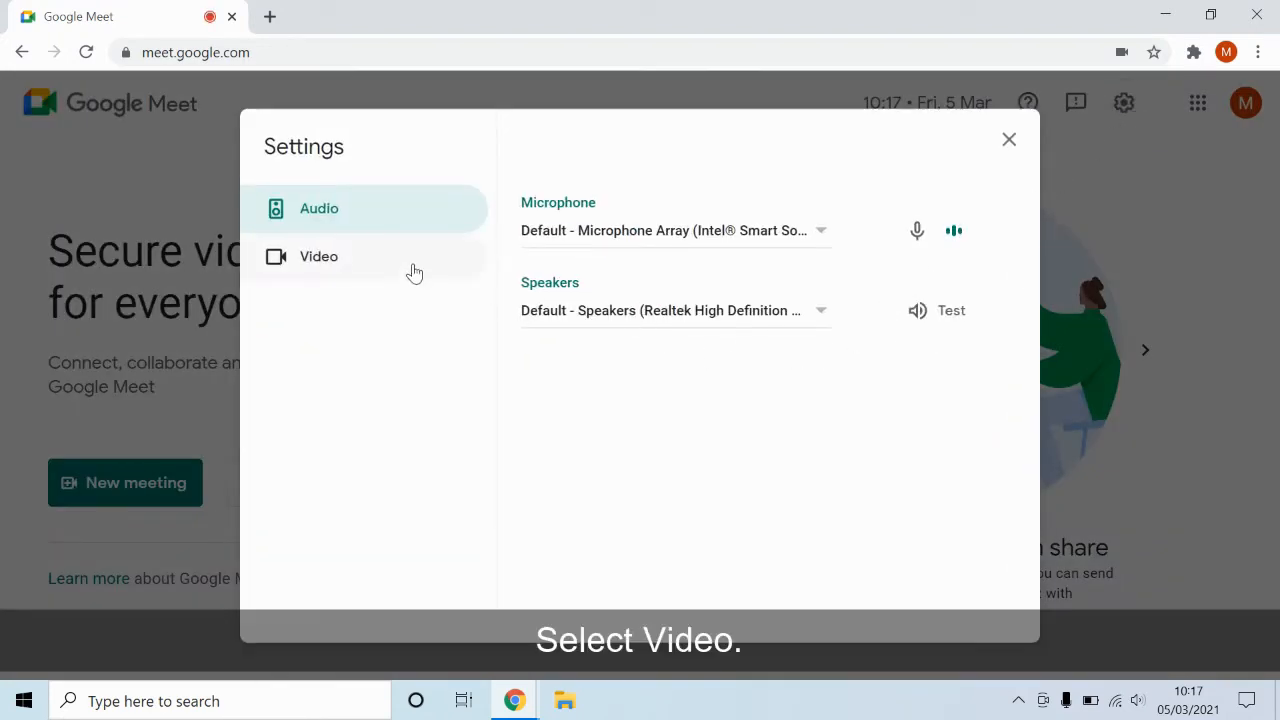
click(318, 256)
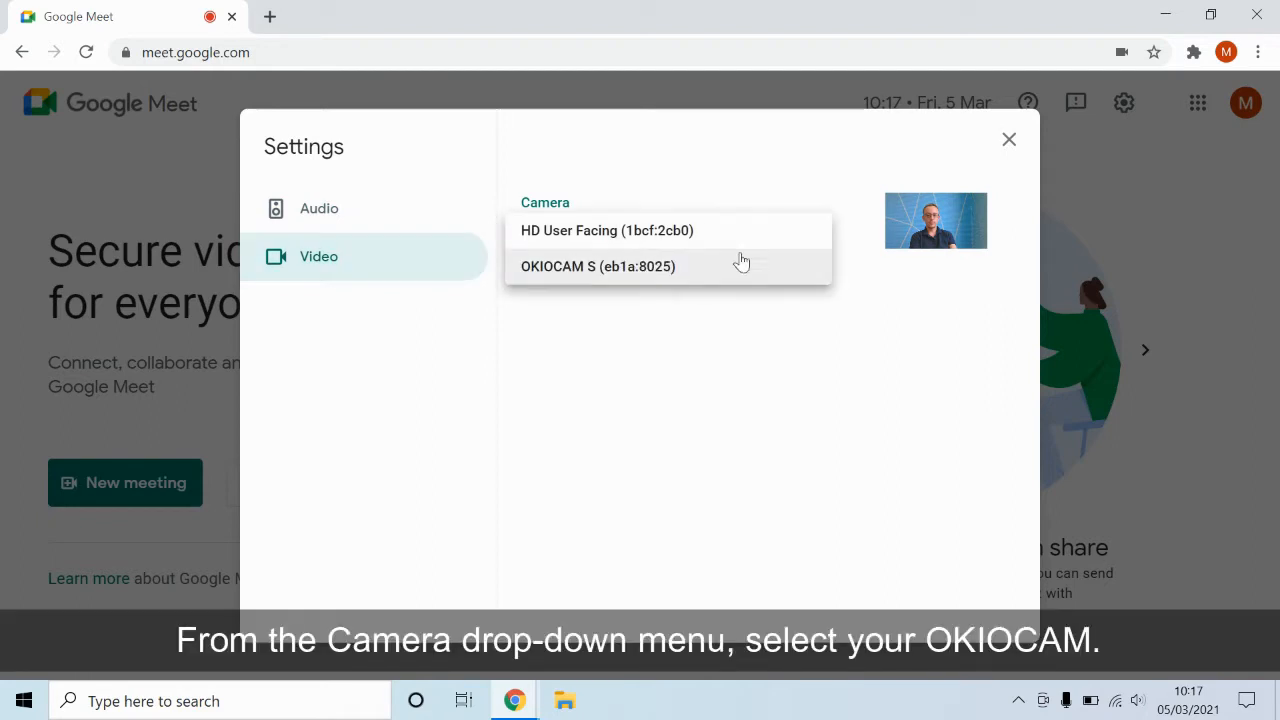
click(598, 266)
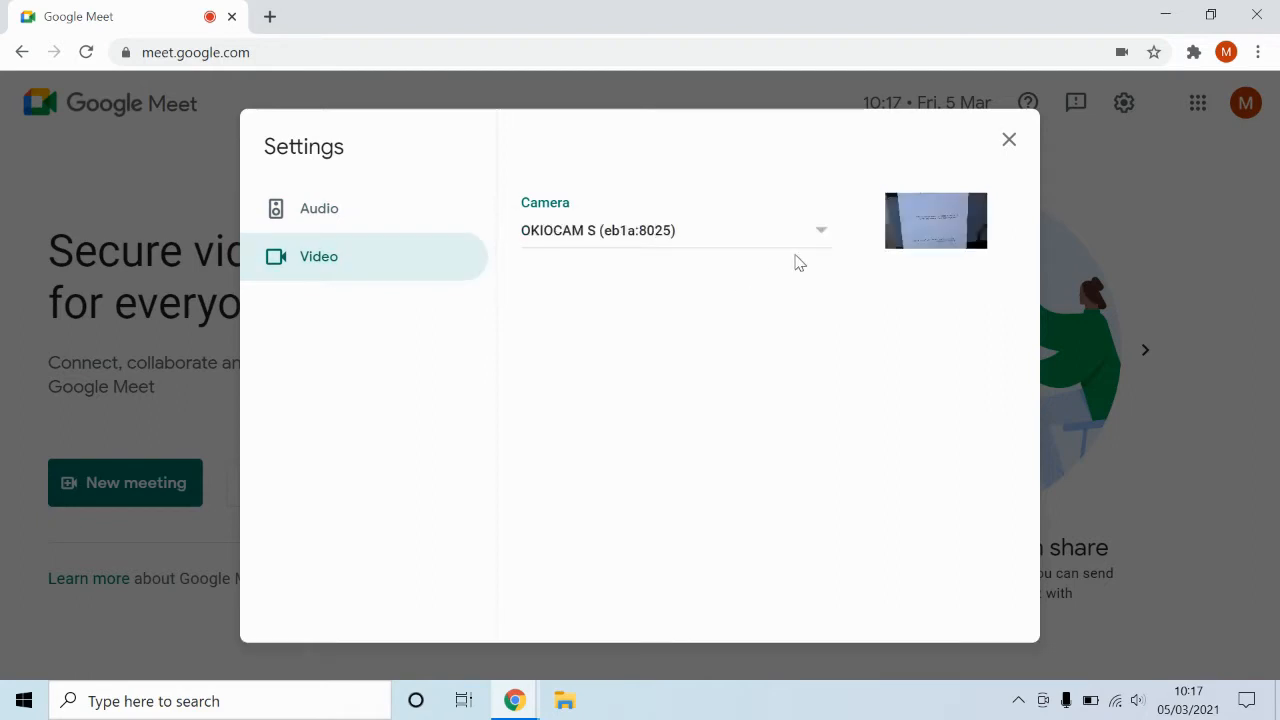
click(1008, 139)
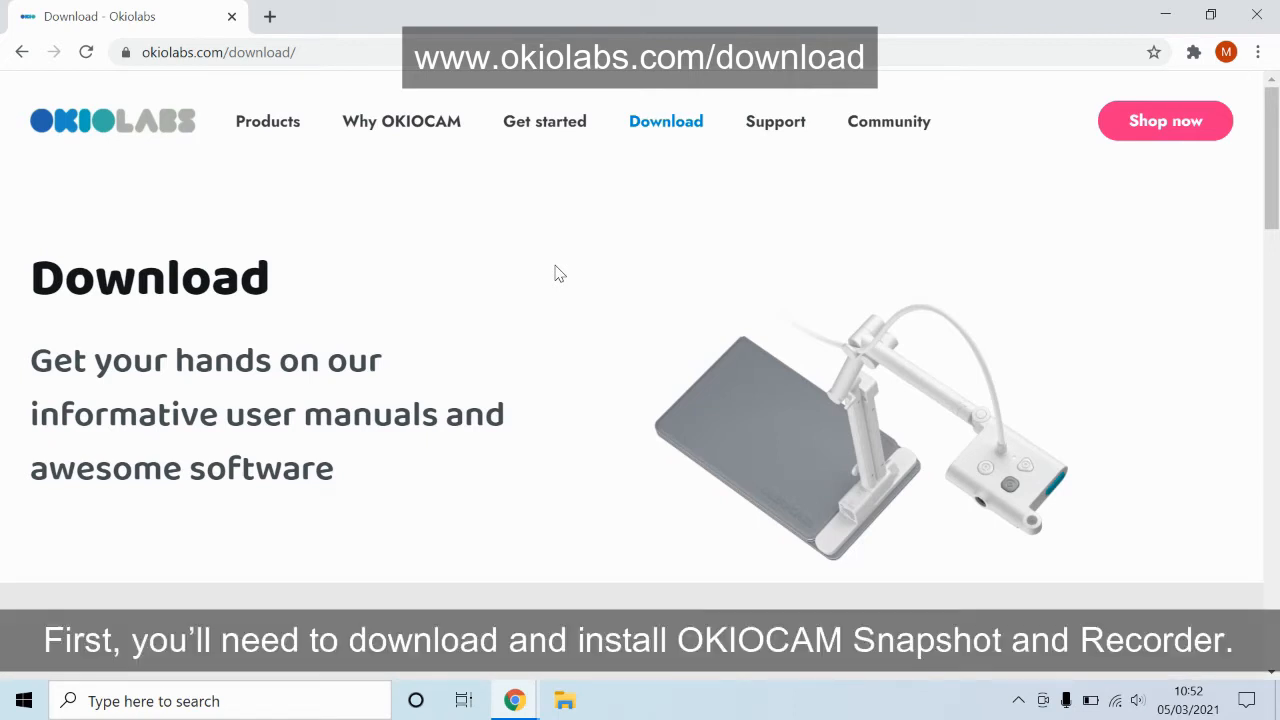
Step: Scroll the Okiolabs page down to the 'Apps and software download' section
scroll(down, 3)
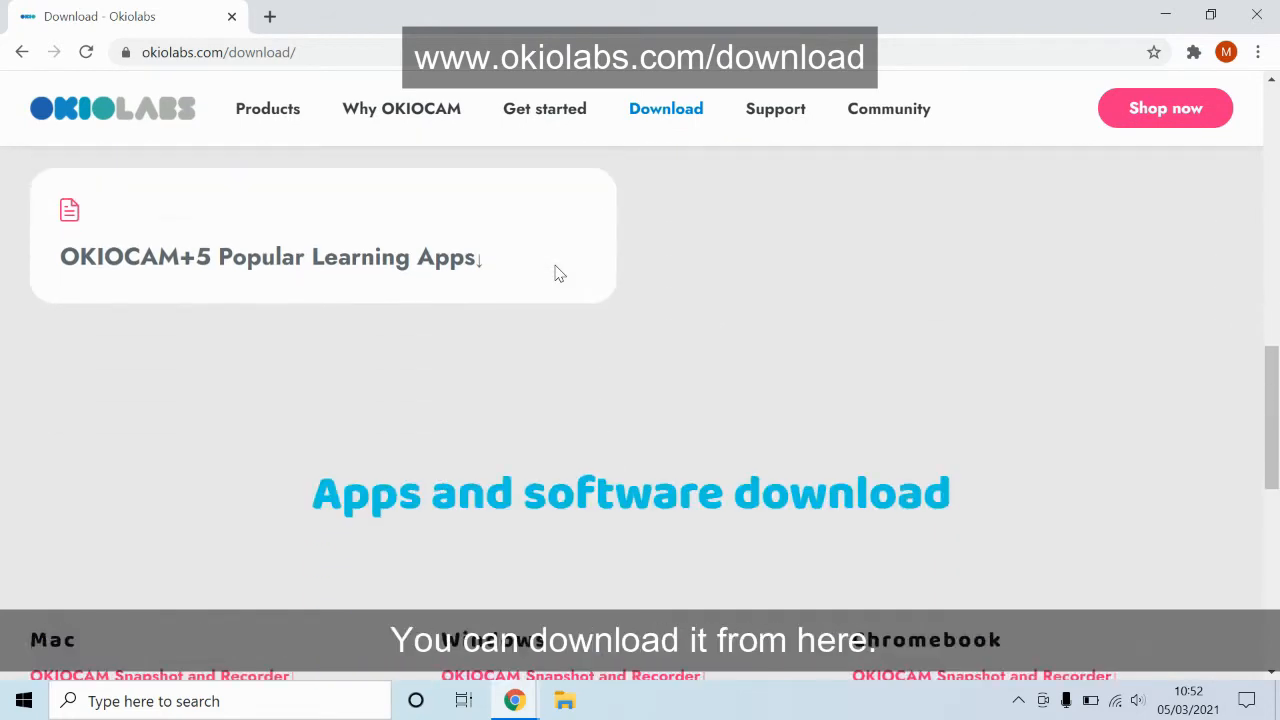
scroll(down, 3)
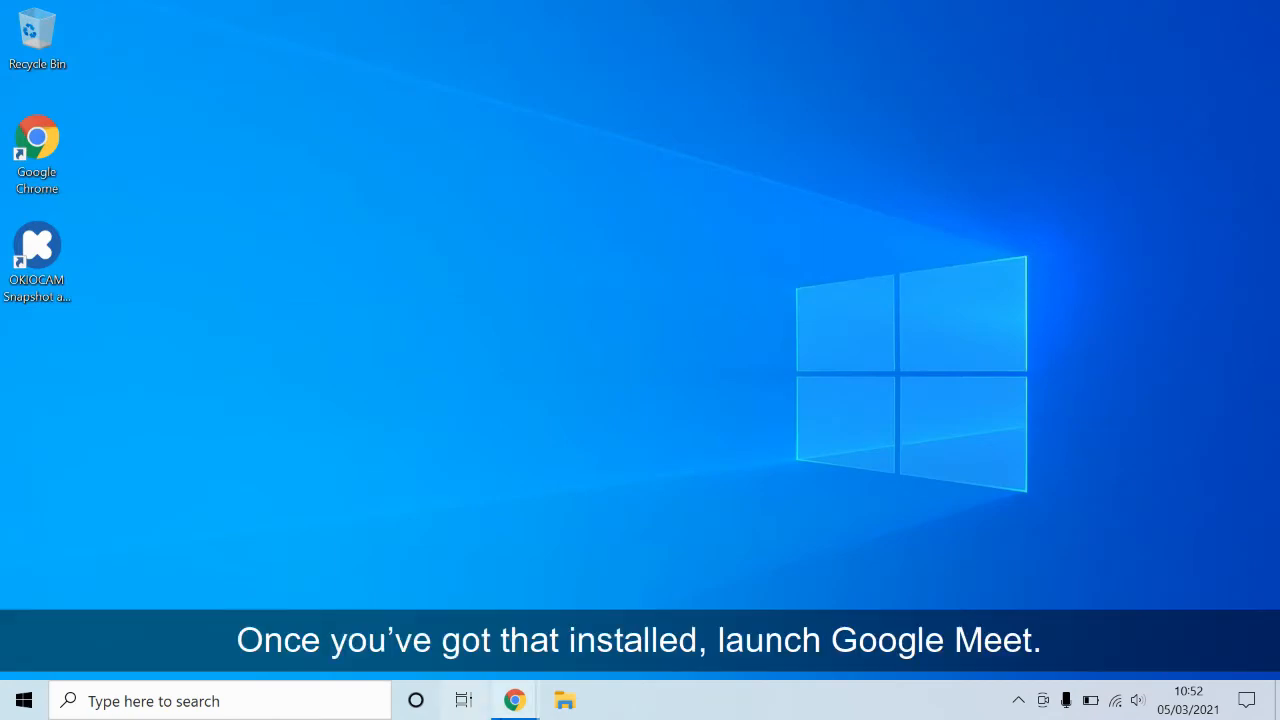
Step: Launch Google Meet and reopen the Video section of its settings
click(514, 700)
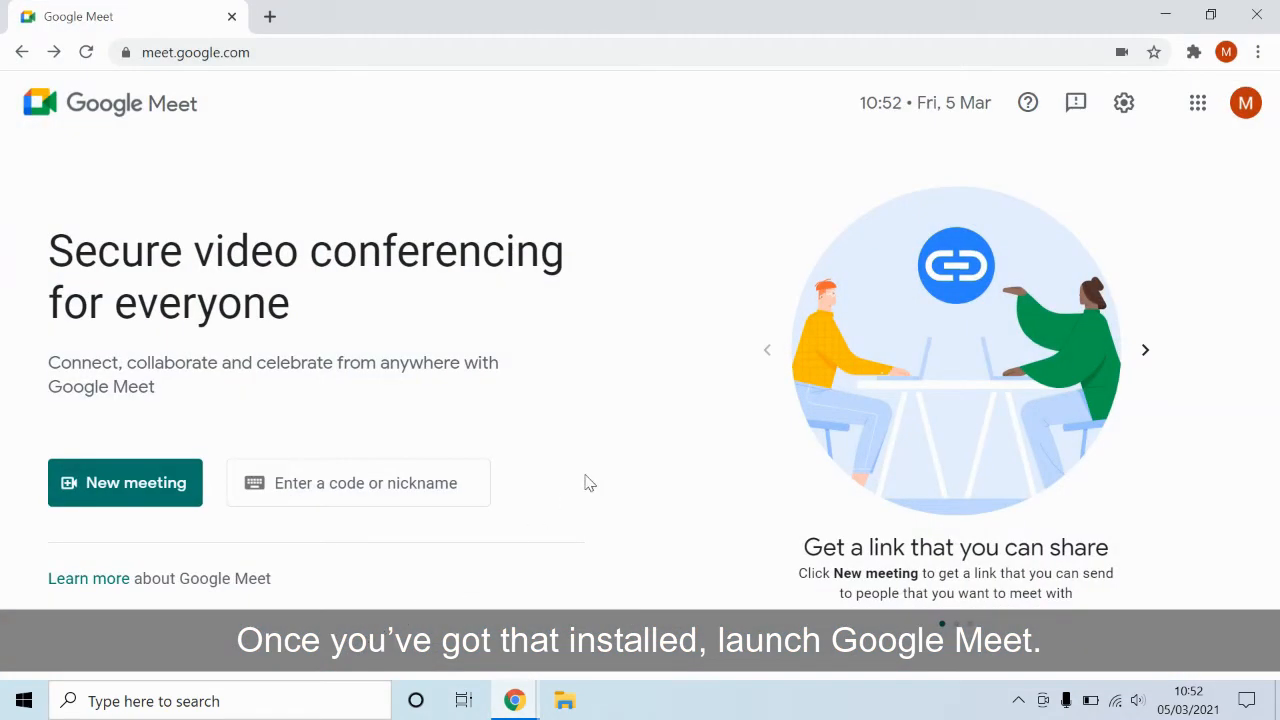
click(1124, 102)
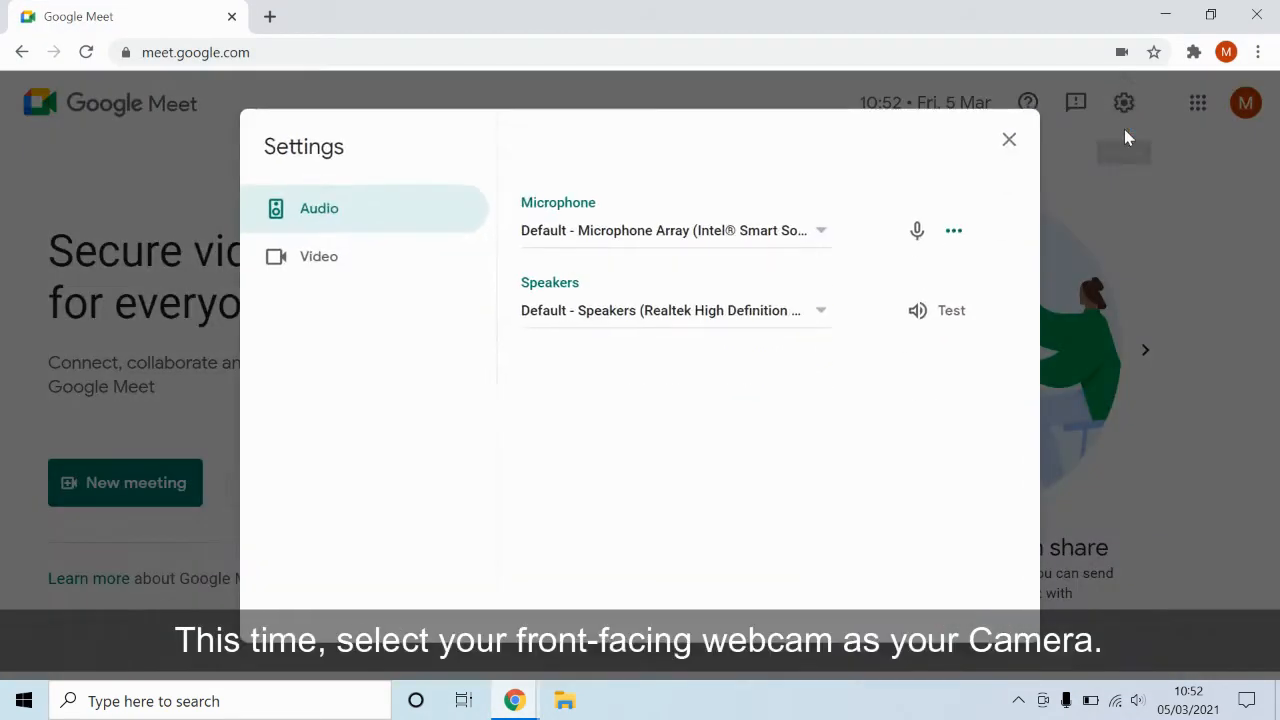
click(318, 256)
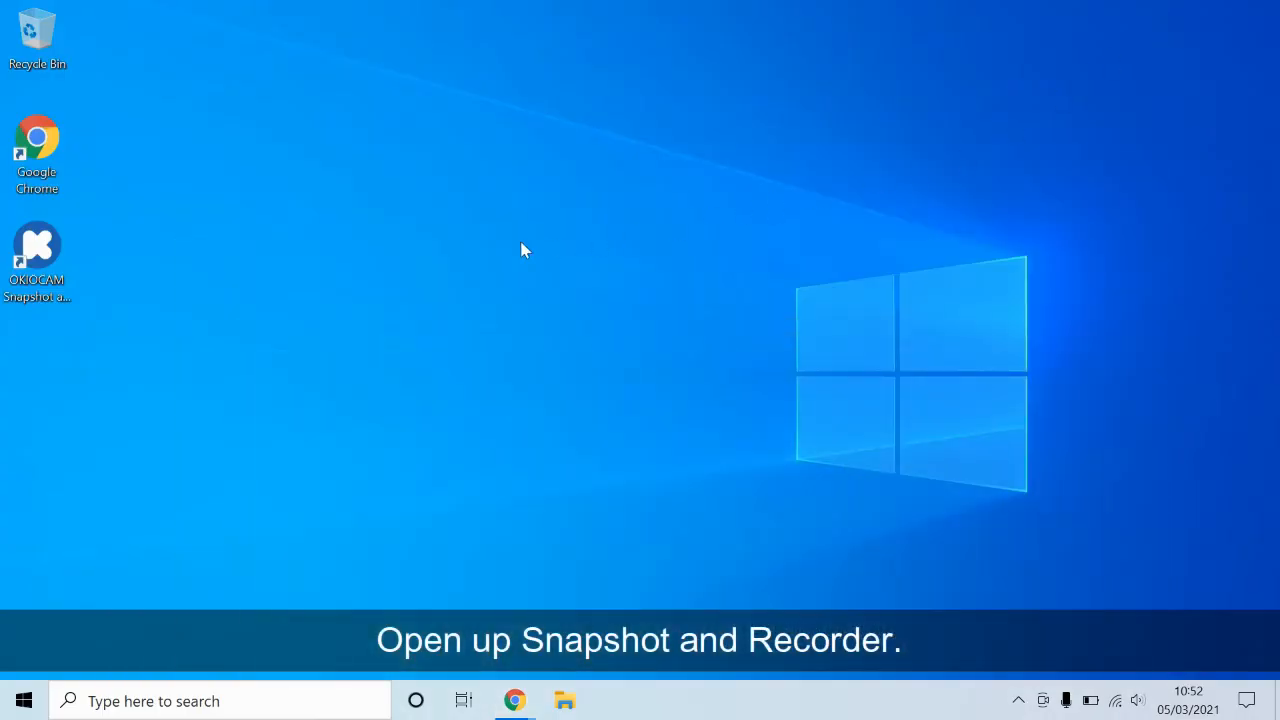
Step: Launch OKIOCAM Snapshot and Recorder from its desktop shortcut
click(37, 245)
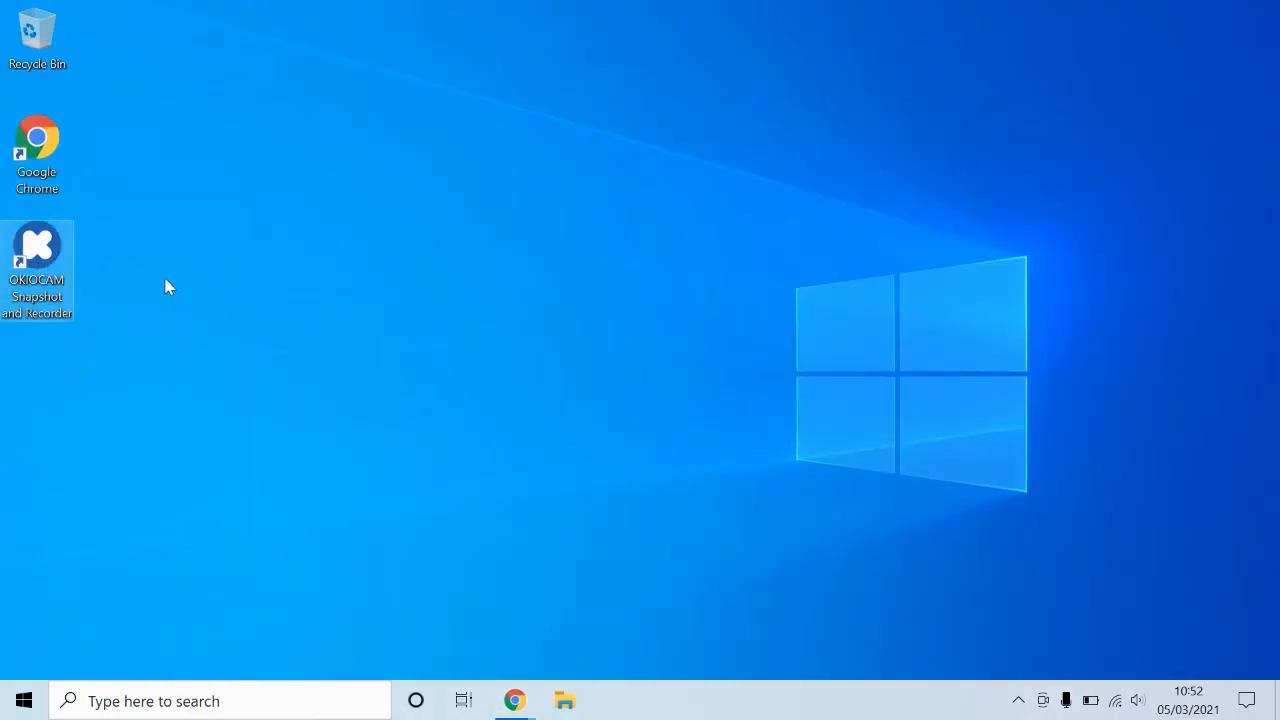
double_click(37, 244)
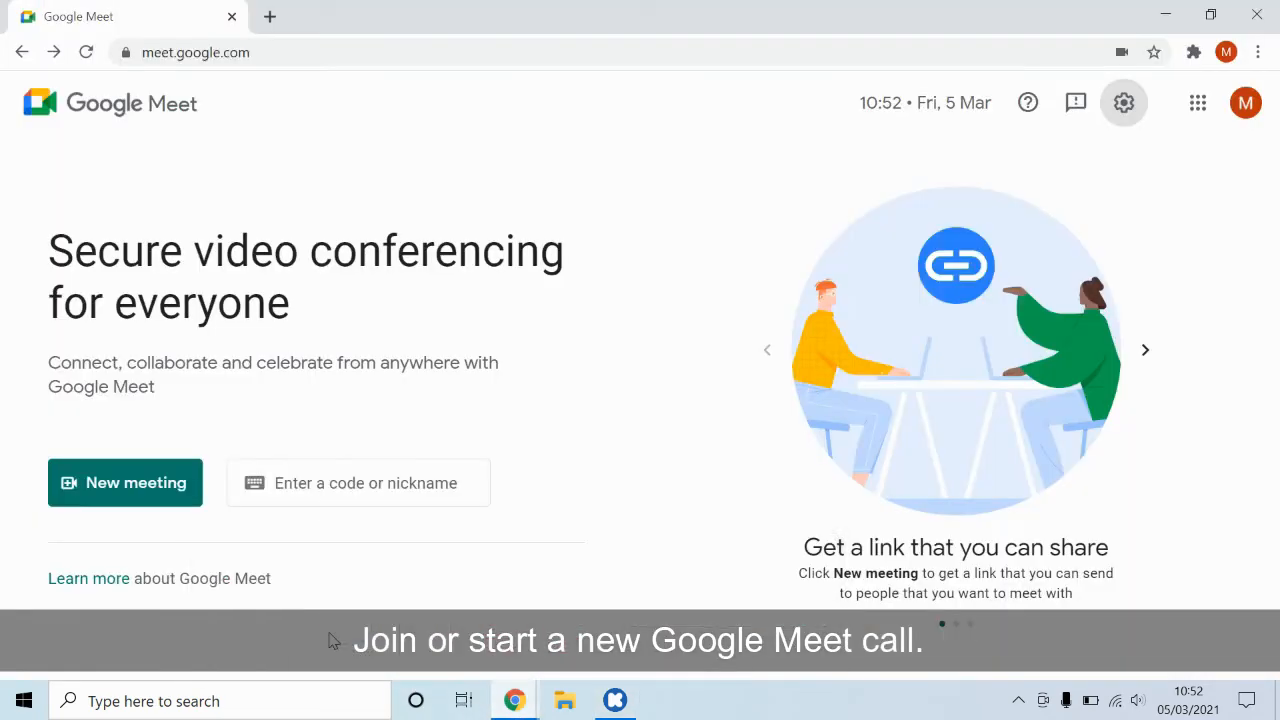
Step: Choose 'Start an instant meeting' from the New meeting menu
click(124, 482)
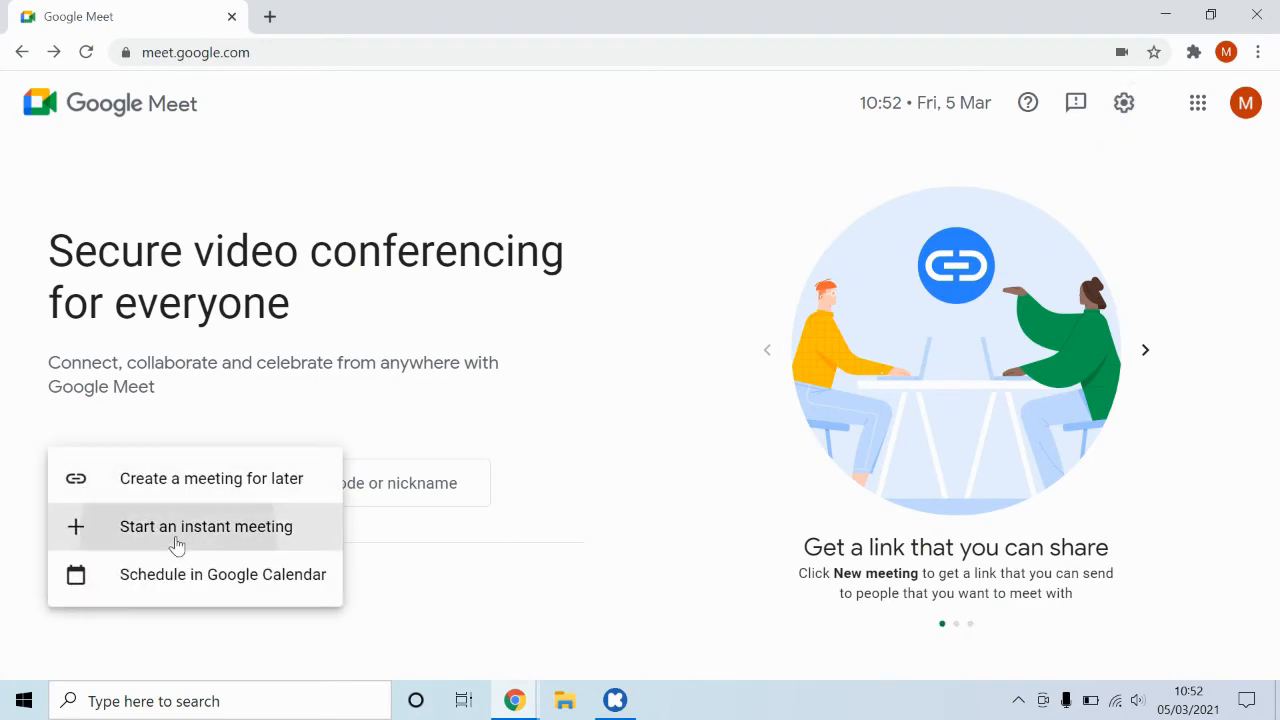
click(206, 526)
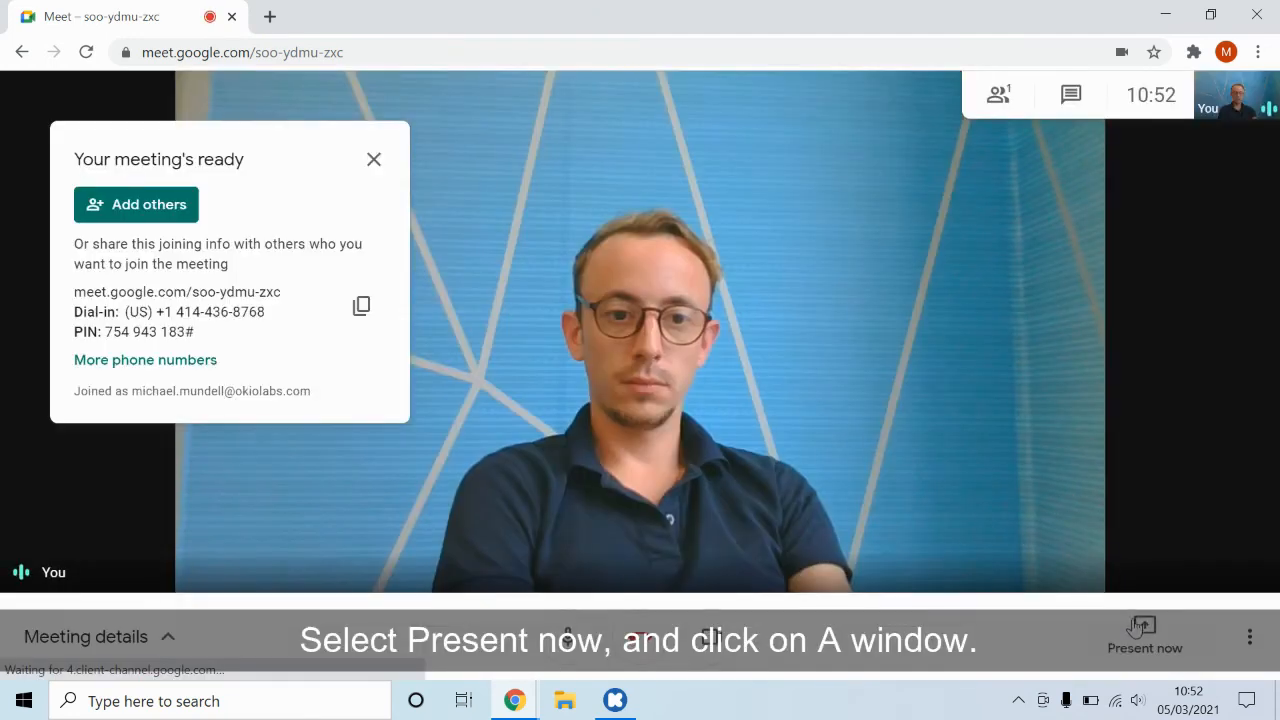
Step: Present the OKIOCAM Snapshot and Recorder window to the call as a single window
click(1144, 637)
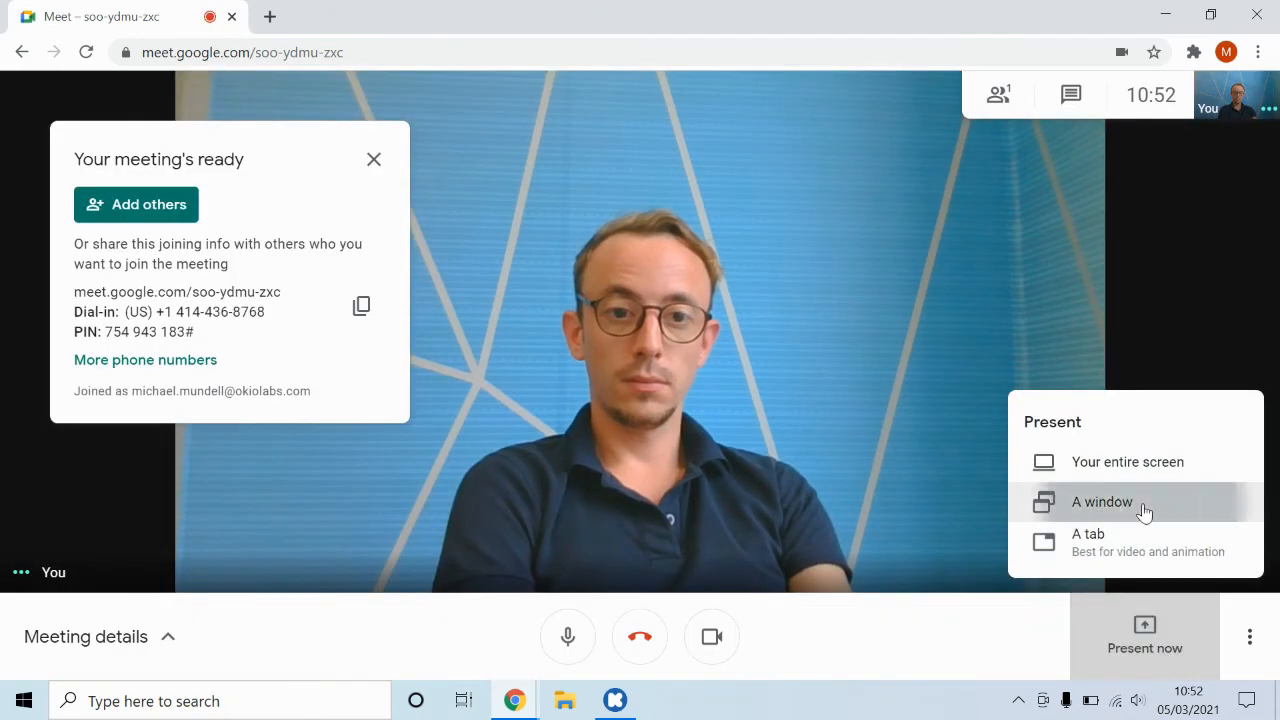
click(1101, 502)
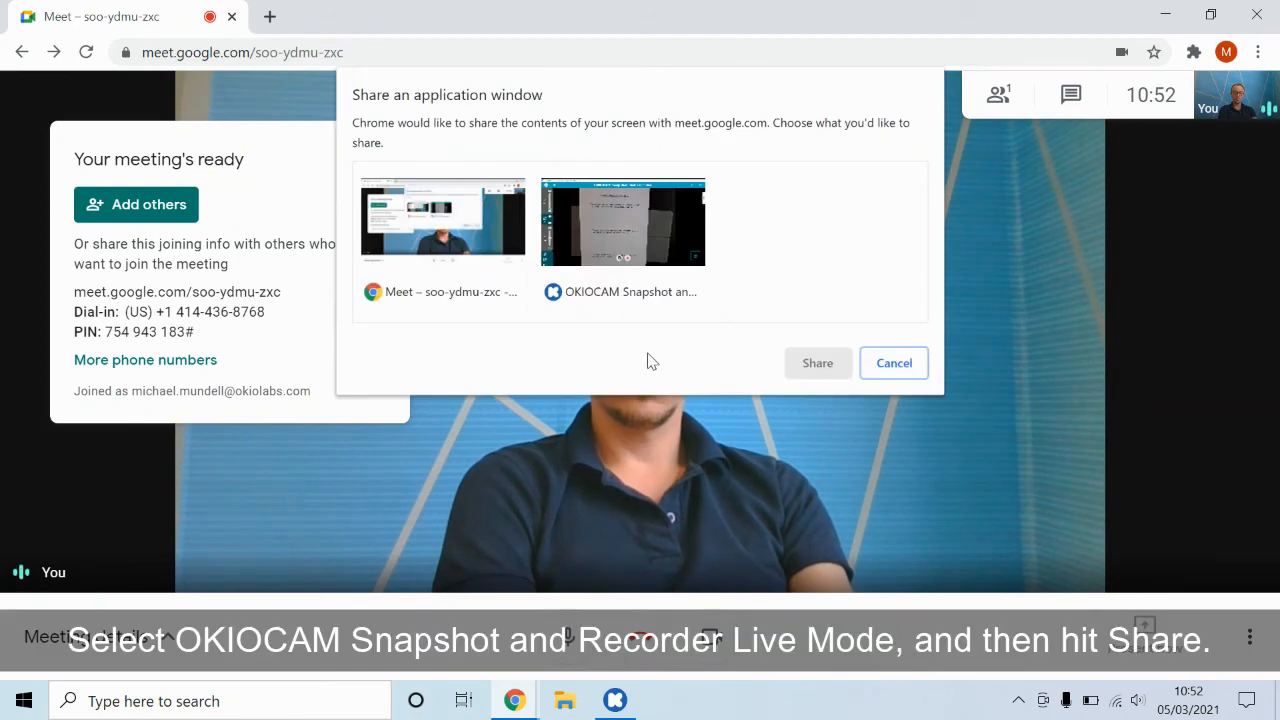
click(623, 222)
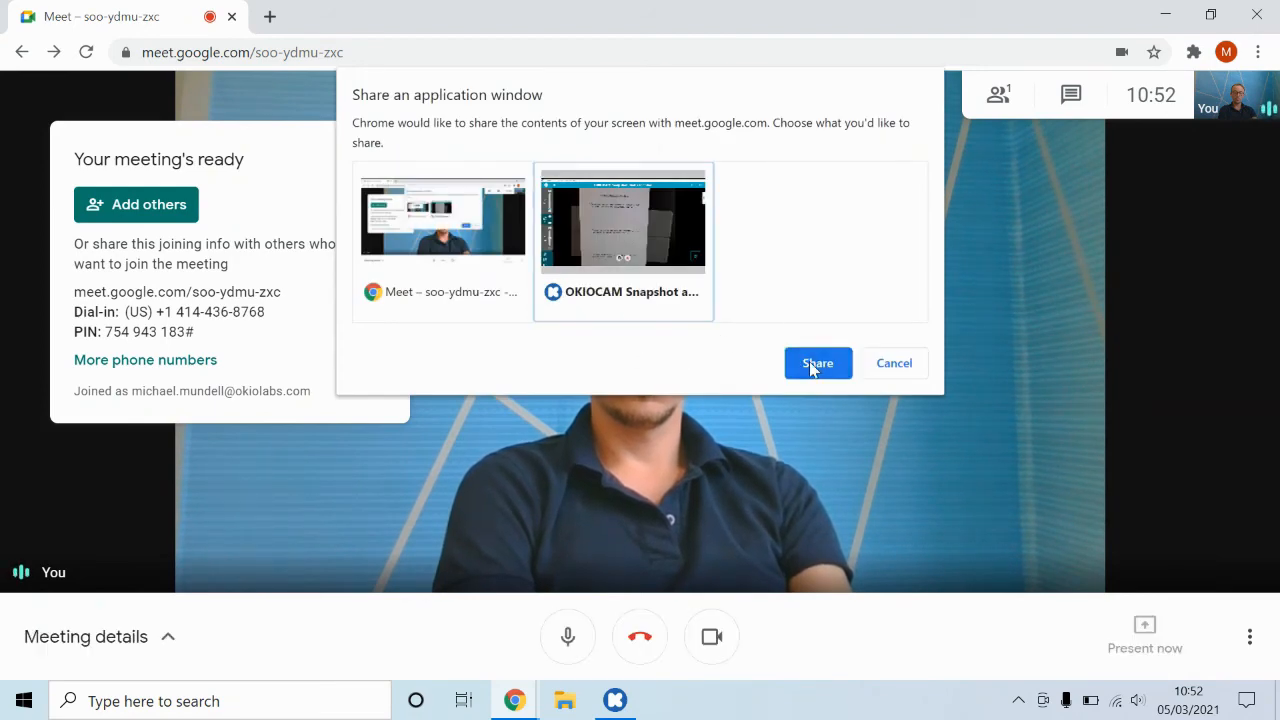
click(817, 363)
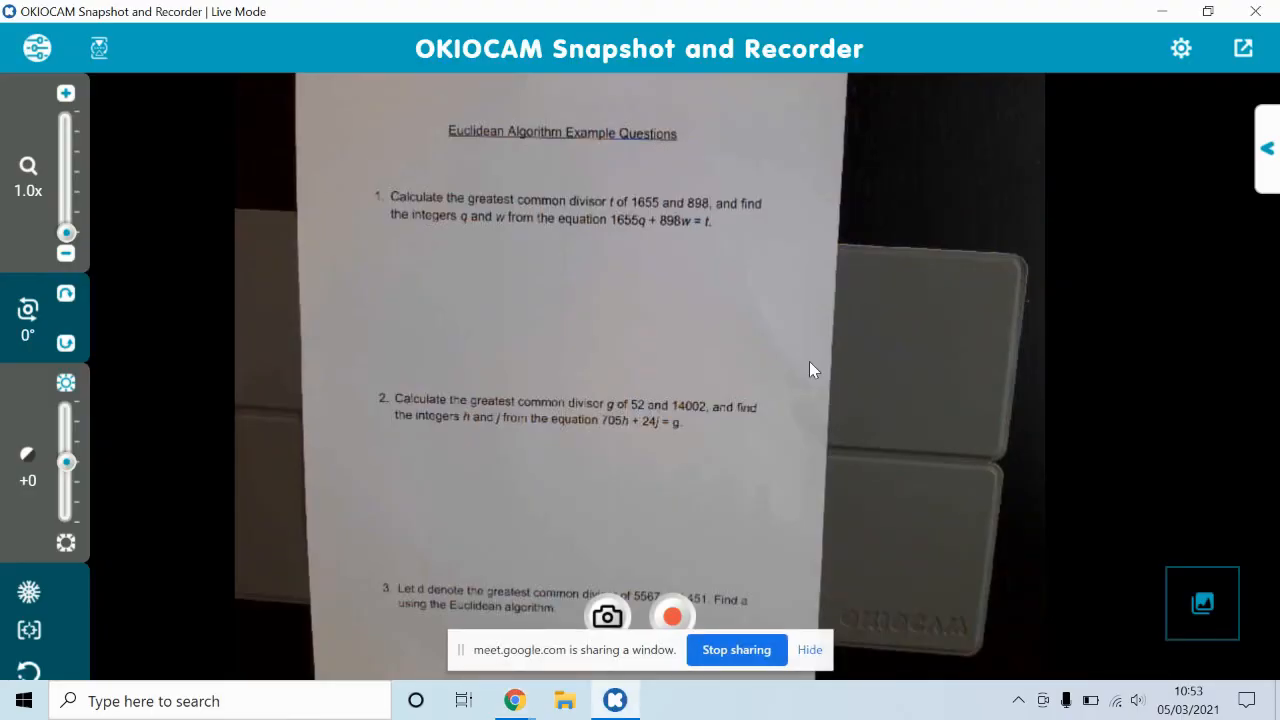